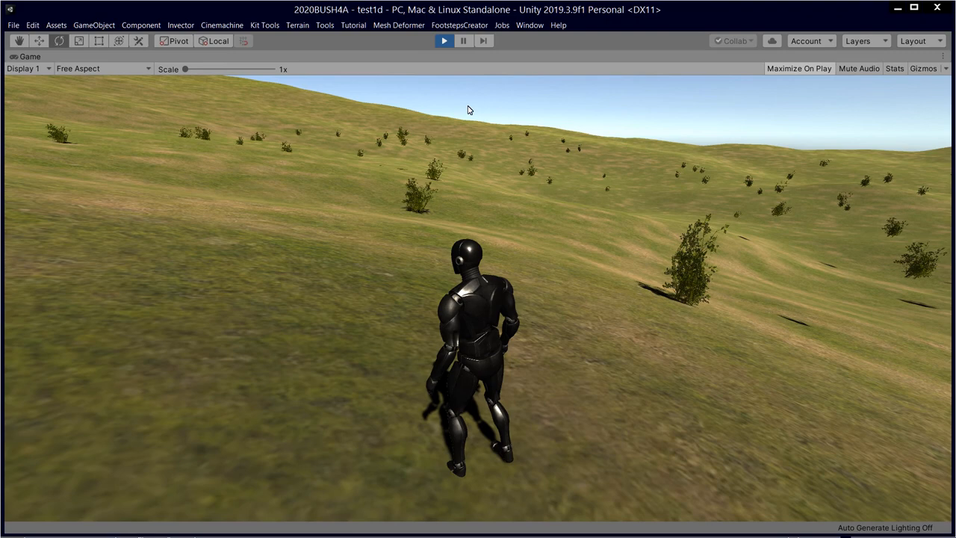
Step: Exit Play mode to return to editing the grassy hills scene
{"action": "left_click", "coordinate": [444, 41]}
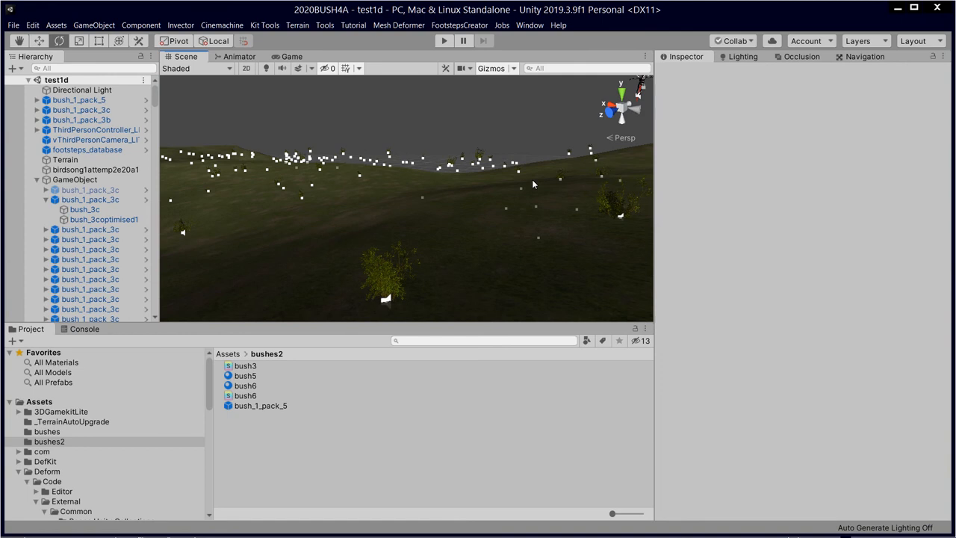
Step: Select bush_1_pack_3c and review its material's wind sliders, Transform and LOD Group
{"action": "left_click", "coordinate": [245, 385]}
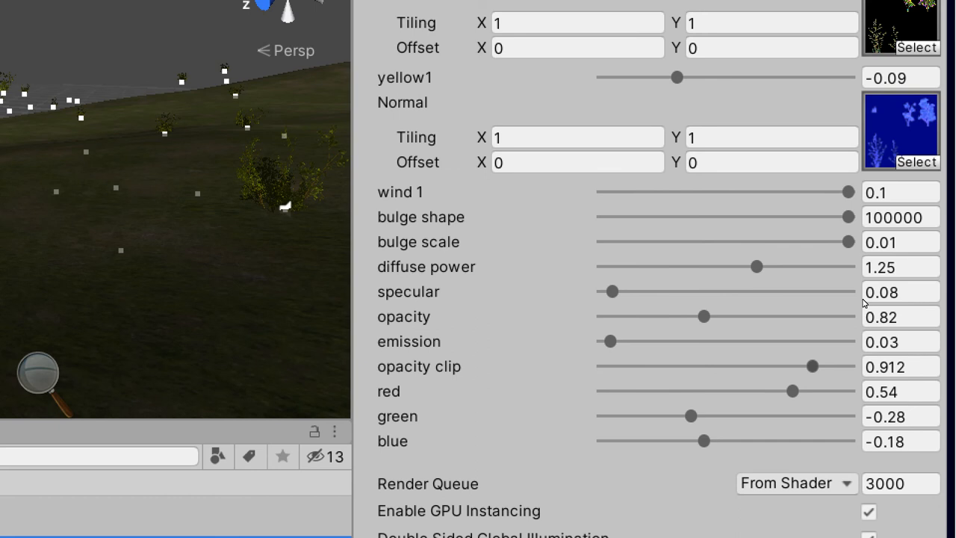
{"action": "mouse_move", "coordinate": [924, 306]}
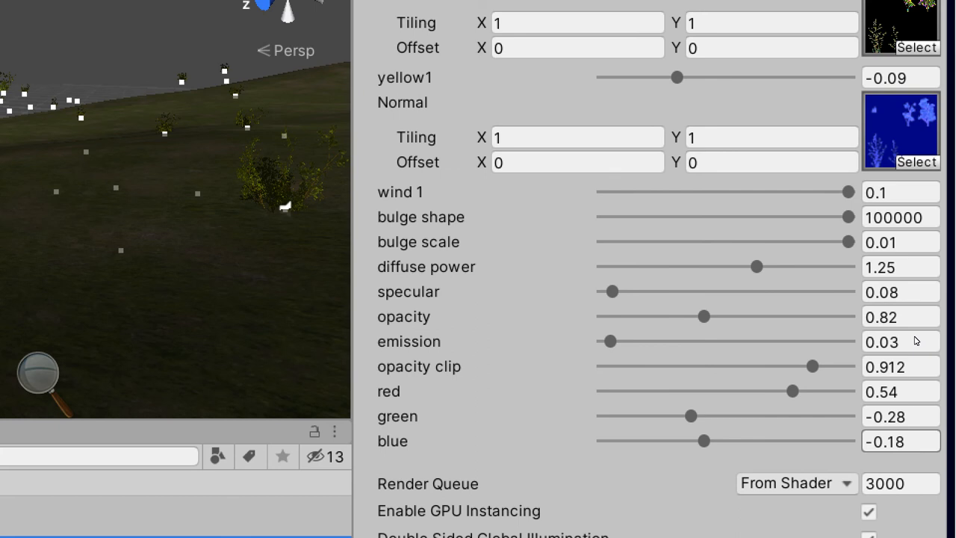
{"action": "scroll", "scroll_direction": "down", "scroll_amount": 3}
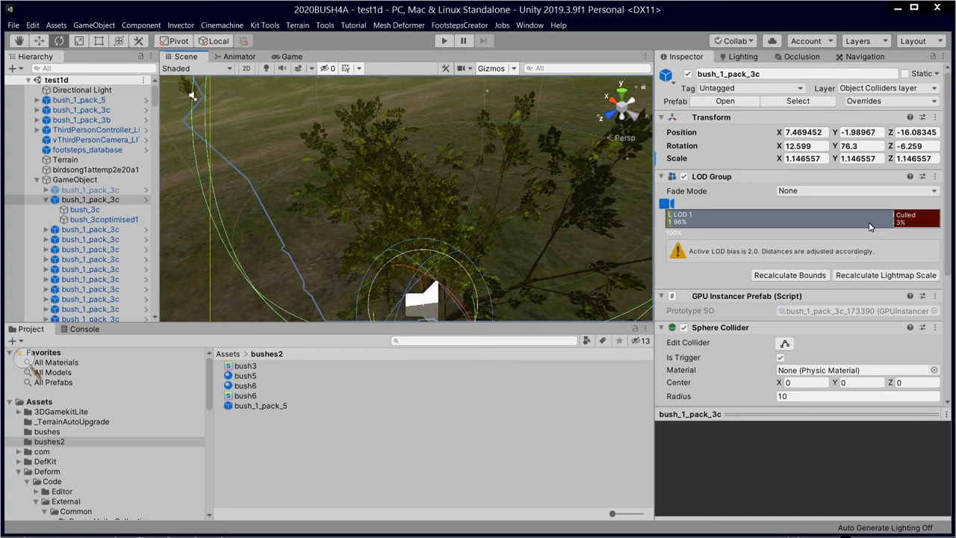
Step: Show the LOD renderers, then select child bush_3c and reveal its Interaction Trigger script
{"action": "left_click", "coordinate": [777, 217]}
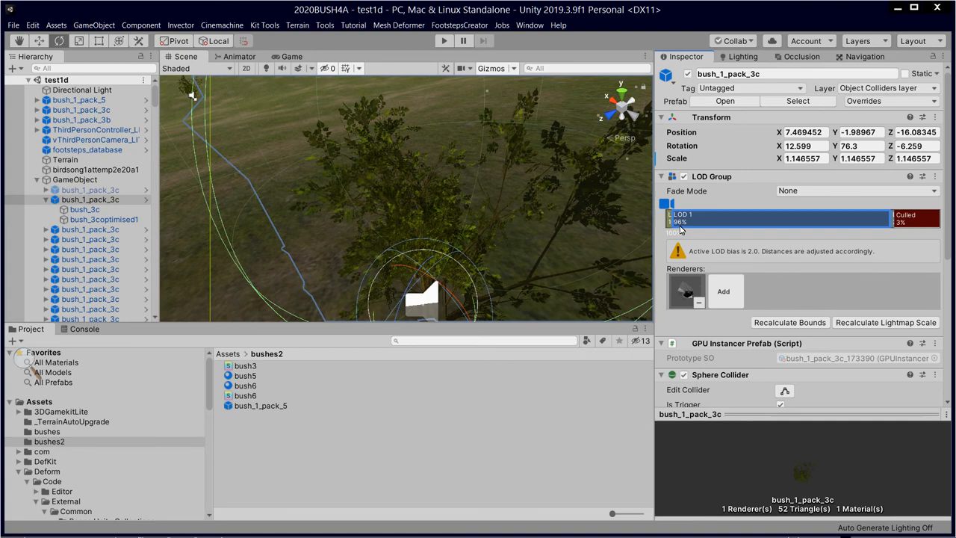
{"action": "left_click", "coordinate": [84, 209]}
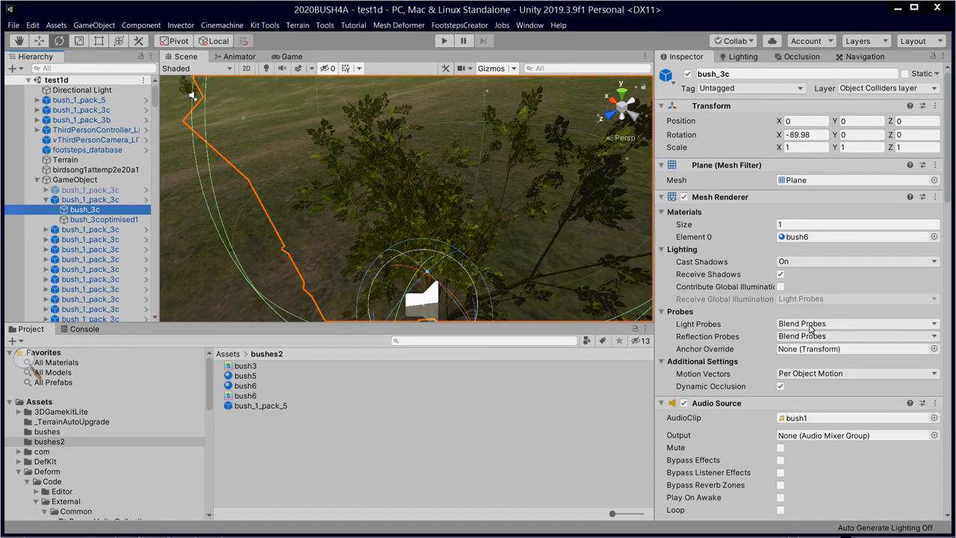
{"action": "scroll", "scroll_direction": "down", "scroll_amount": 3}
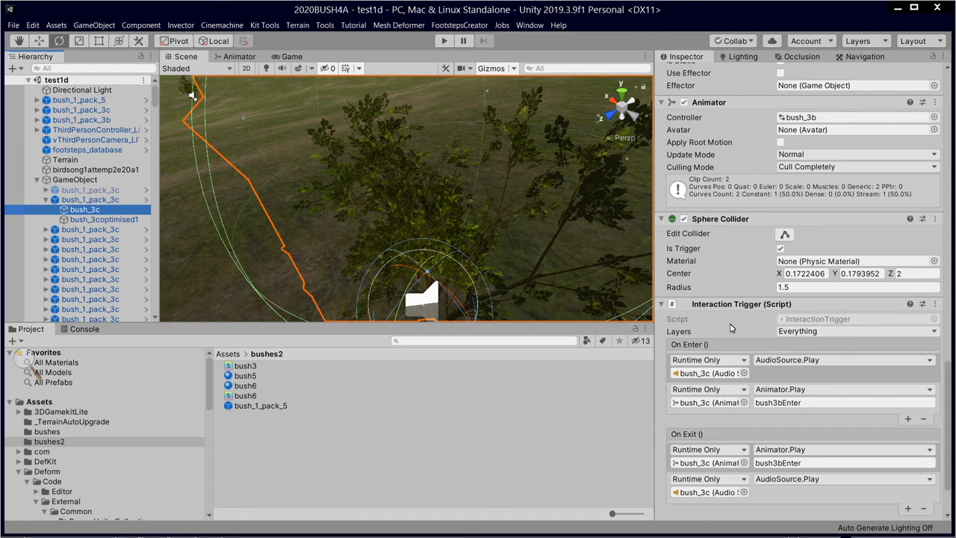
{"action": "scroll", "scroll_direction": "down", "scroll_amount": 3}
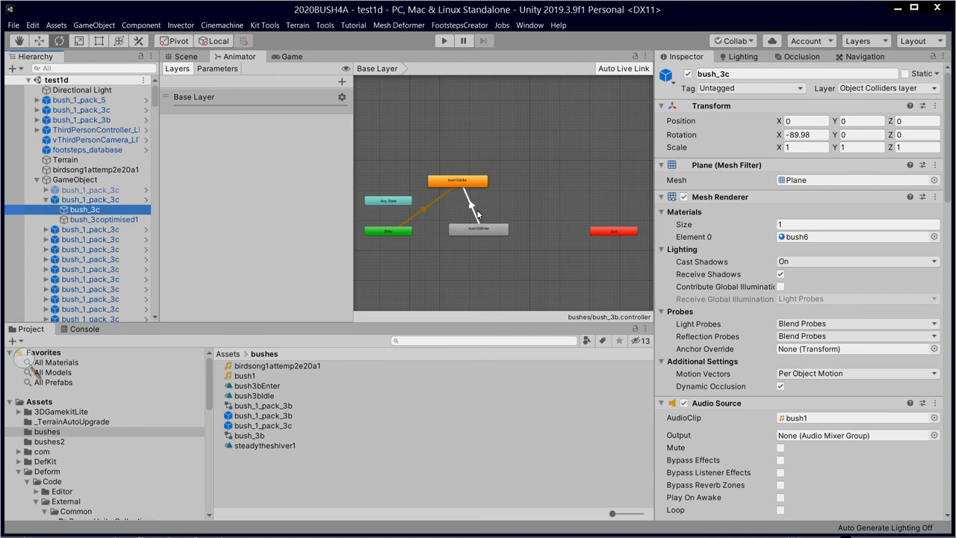
Step: Return from the animator graph to the Scene view of bush_3c with its trigger radius
{"action": "left_click", "coordinate": [185, 57]}
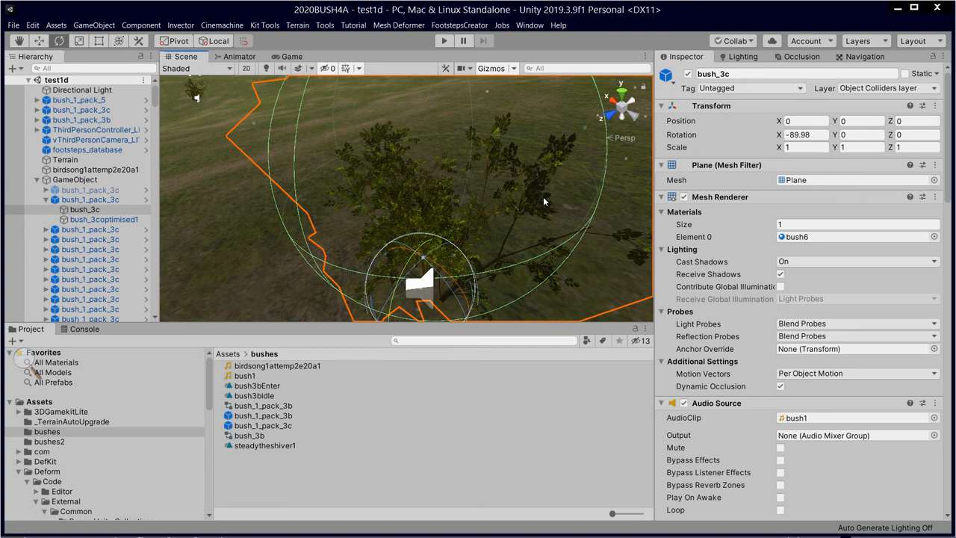
{"action": "mouse_move", "coordinate": [559, 189]}
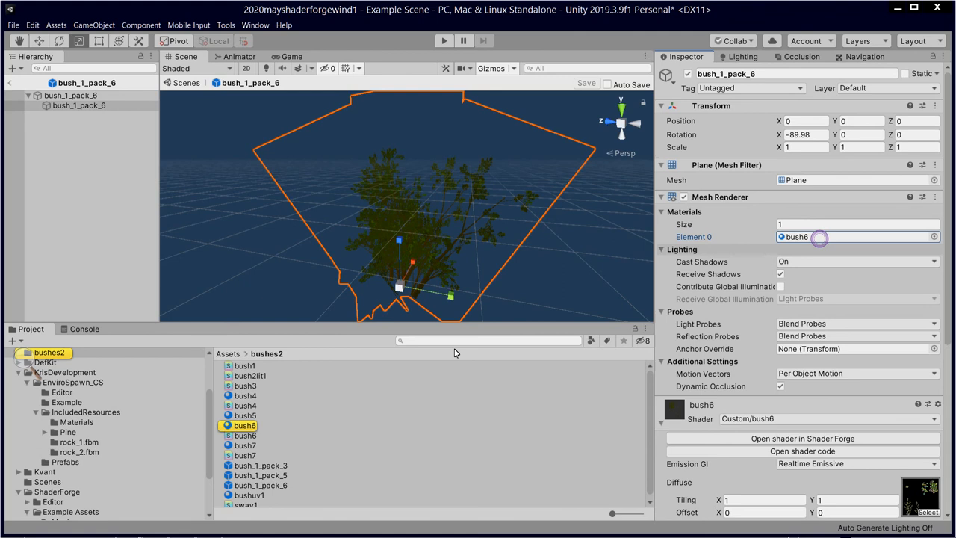
Step: Pick the bush6 shader asset from the bush6 material for editing in Shader Forge
{"action": "left_click", "coordinate": [245, 437]}
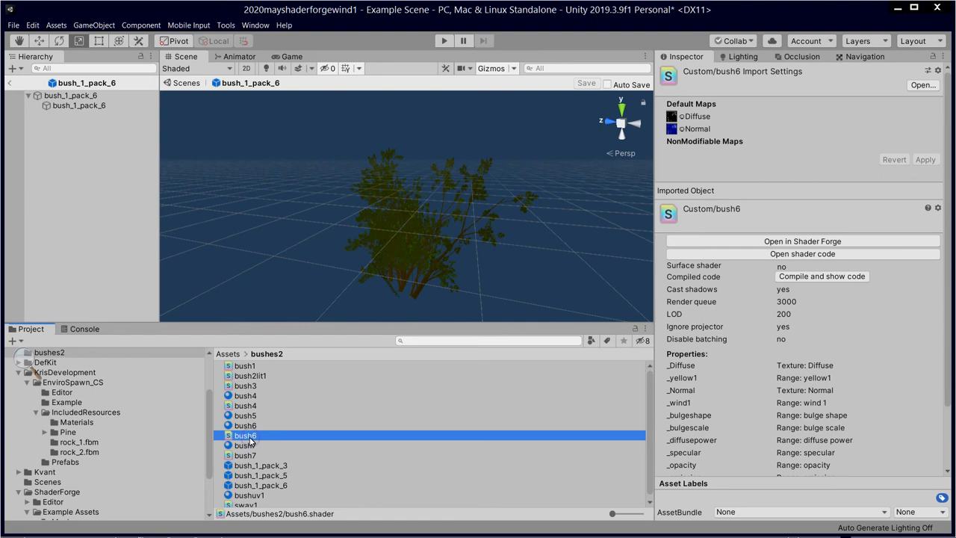
{"action": "left_click", "coordinate": [802, 241]}
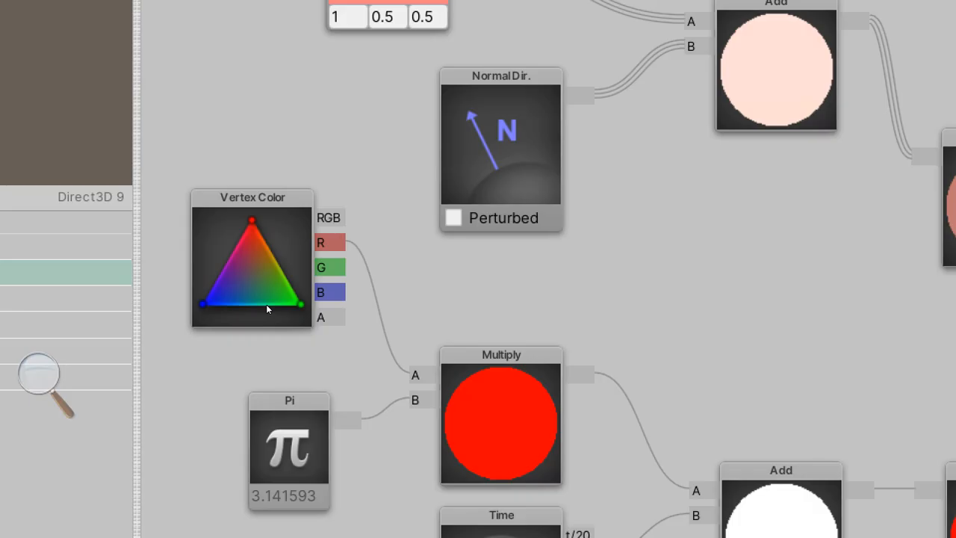
{"action": "scroll", "scroll_direction": "down", "scroll_amount": 3}
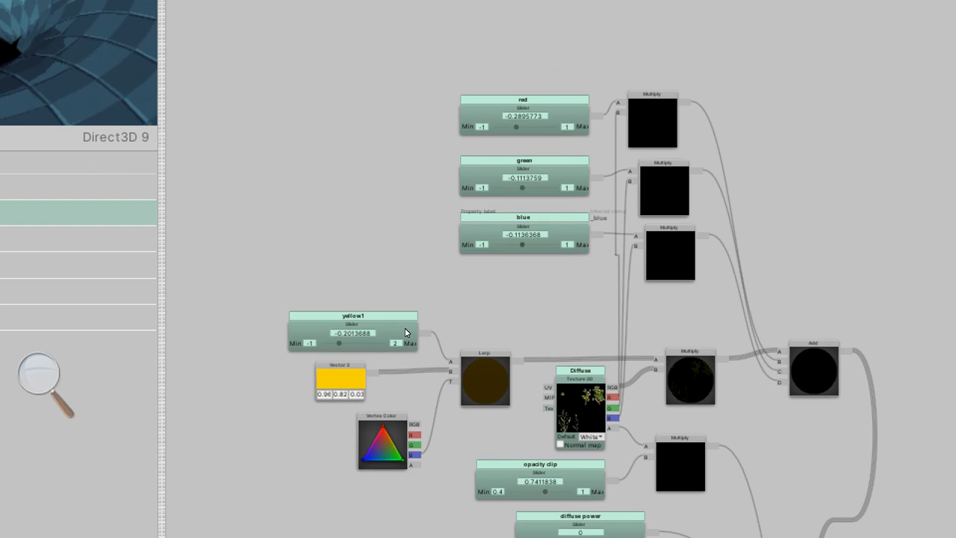
{"action": "scroll", "scroll_direction": "down", "scroll_amount": 3}
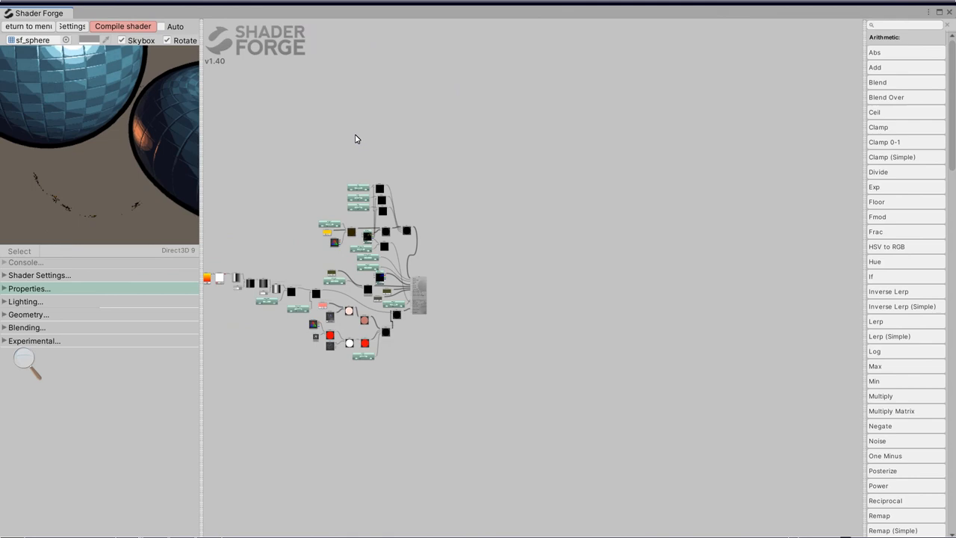
Step: Close the Shader Forge window and return to the Unity editor's Example Scene
{"action": "left_click", "coordinate": [123, 27]}
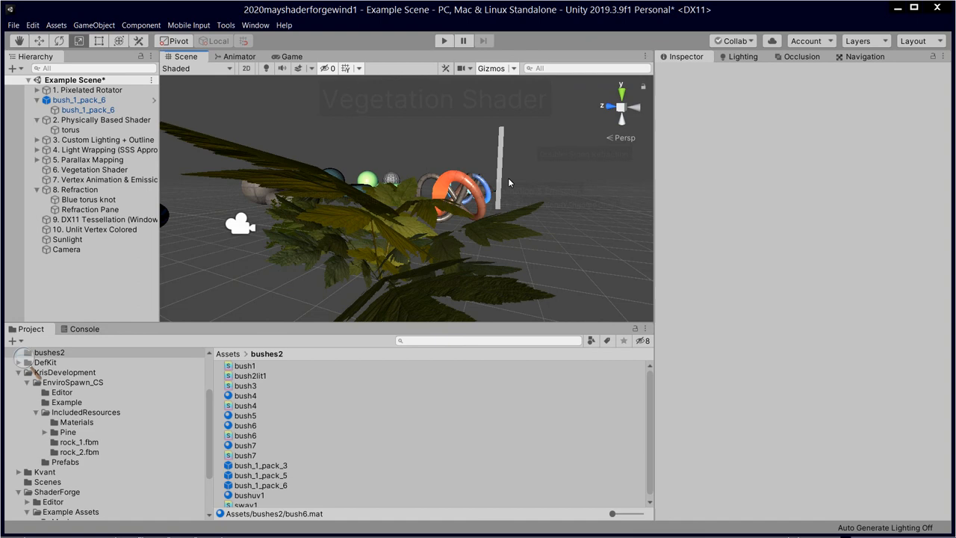
Step: Show the Vegetation example material, using the Animated Vegetation shader, in the Inspector
{"action": "left_click", "coordinate": [254, 443]}
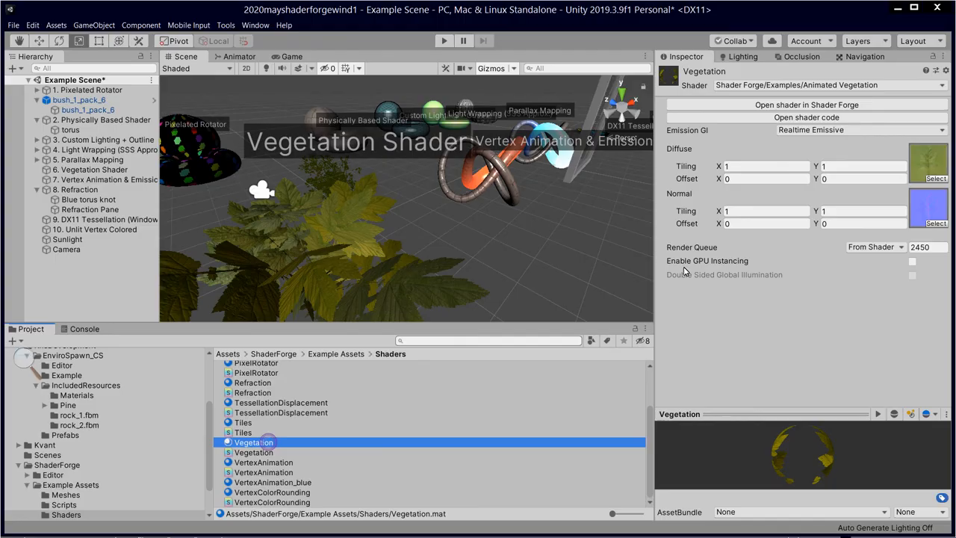
{"action": "left_click", "coordinate": [807, 105]}
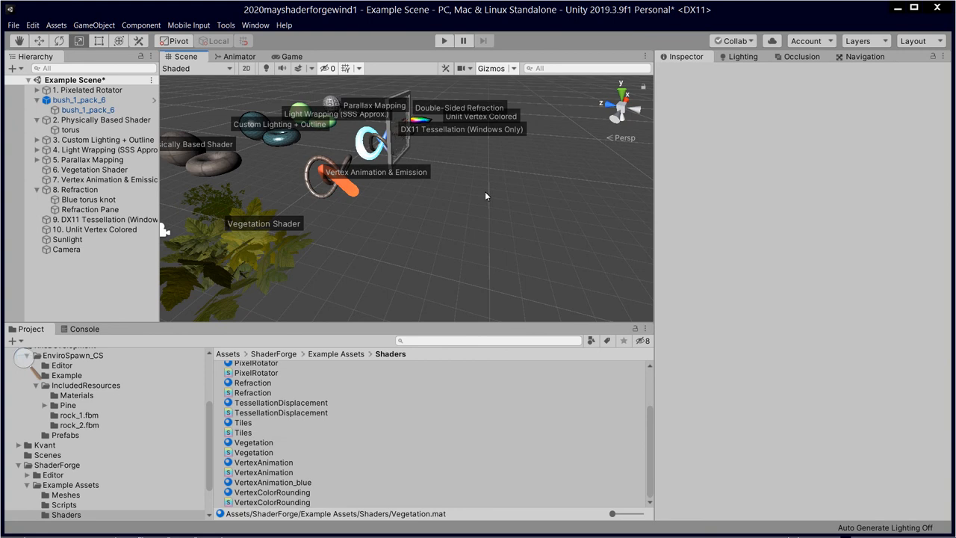
{"action": "left_click", "coordinate": [263, 461]}
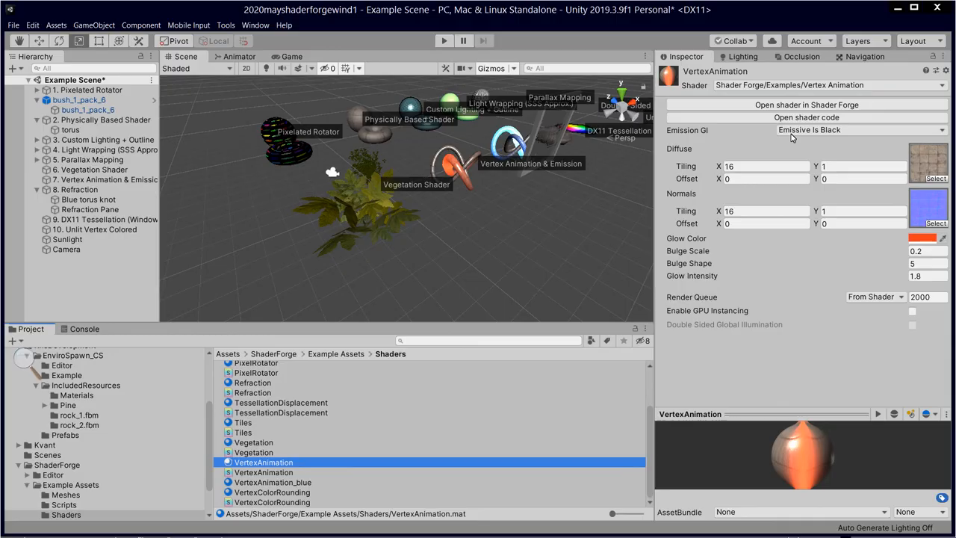
Step: Show the VertexAnimation material's glow colour, bulge scale and glow intensity in the Inspector
{"action": "left_click", "coordinate": [807, 104]}
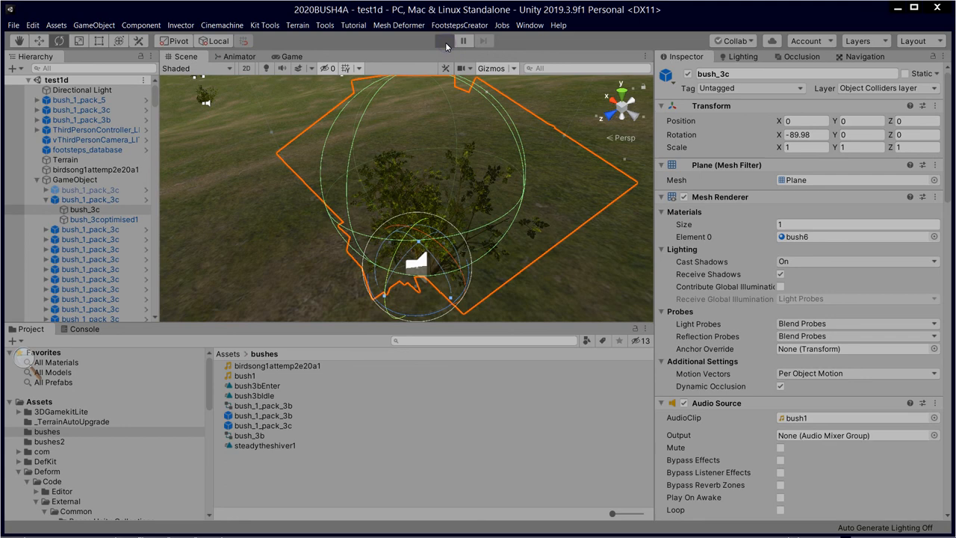
Step: Enter Play mode so the character stands beside the swaying bushes in the Game view
{"action": "left_click", "coordinate": [444, 40]}
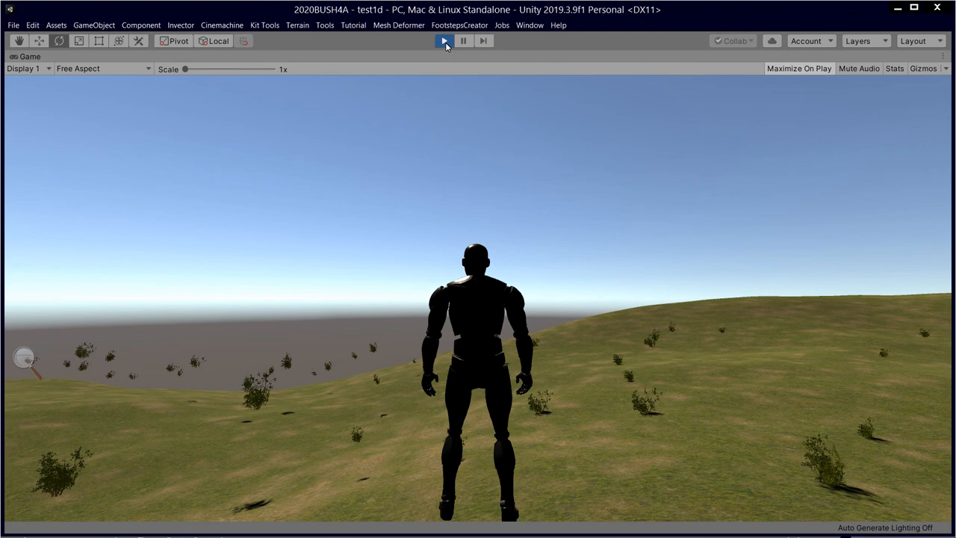
{"action": "left_click", "coordinate": [444, 41]}
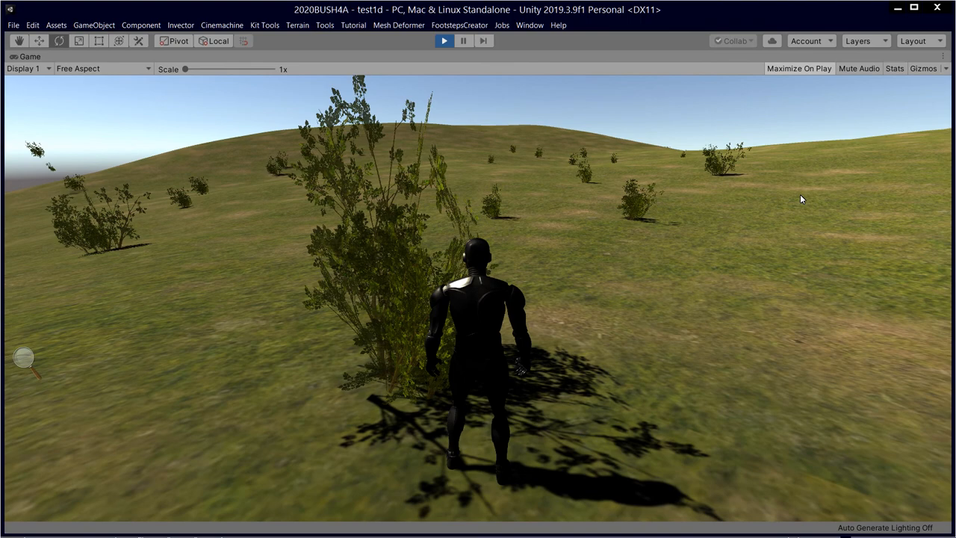